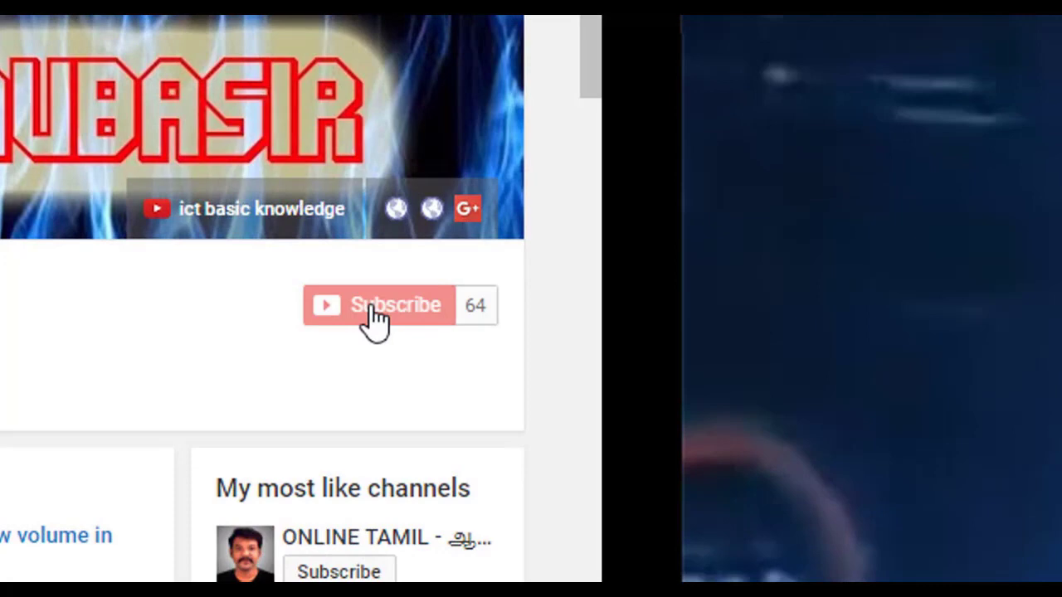
# Subscribe to the ict basic knowledge channel and enable all notifications for it
pyautogui.click(396, 305)
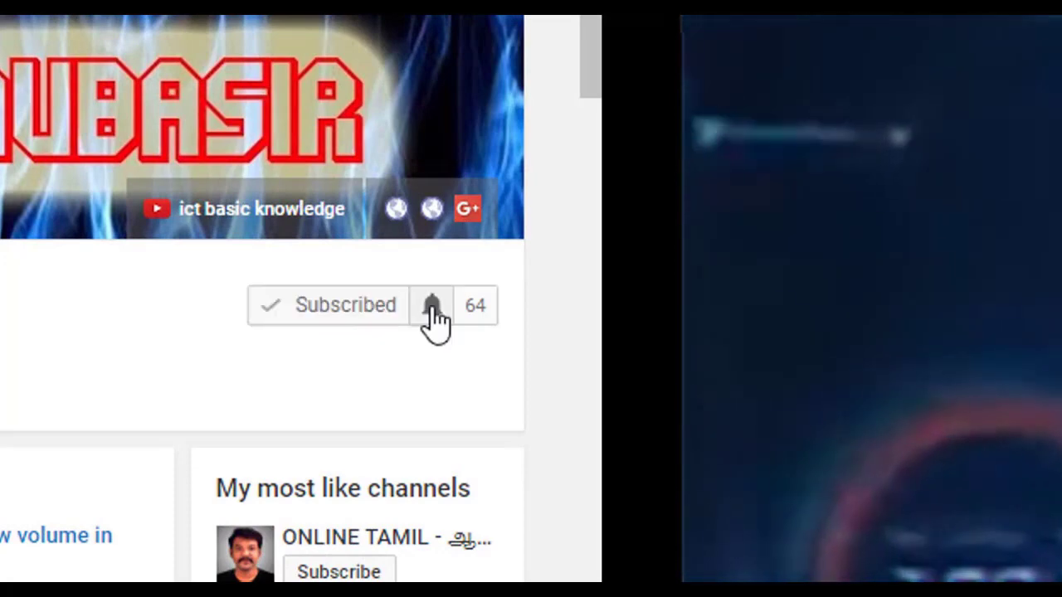
pyautogui.click(431, 305)
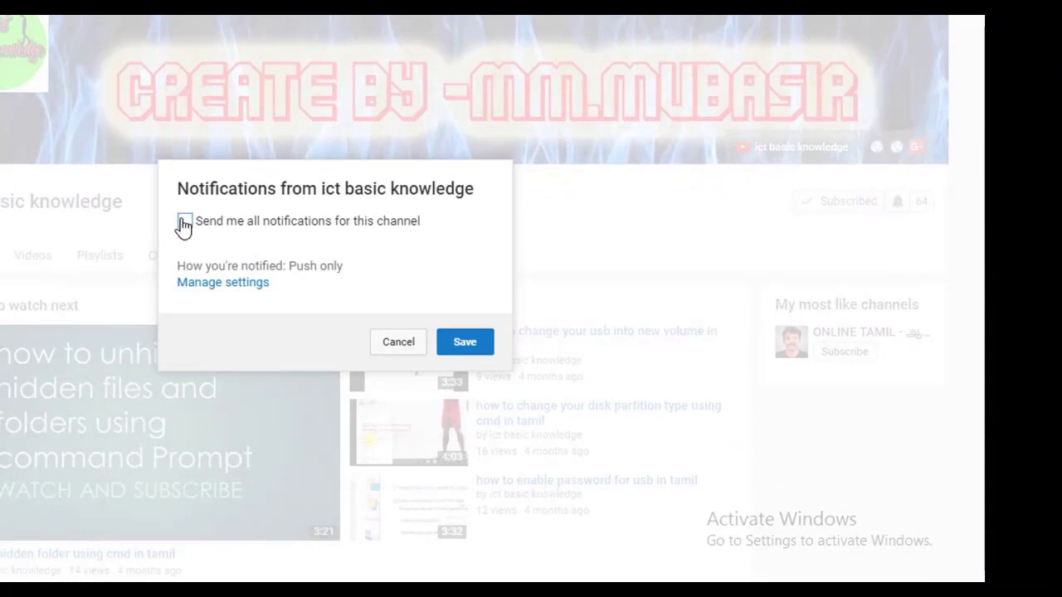
pyautogui.click(398, 342)
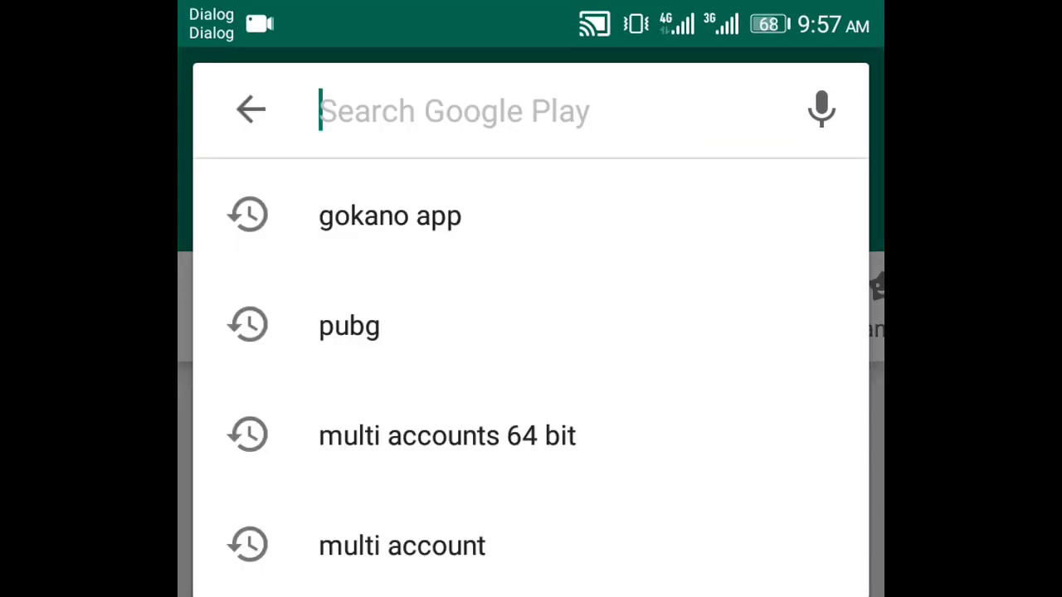
# Search Google Play for 'messa', install the suggested Message Portal app and launch it
pyautogui.write('m')
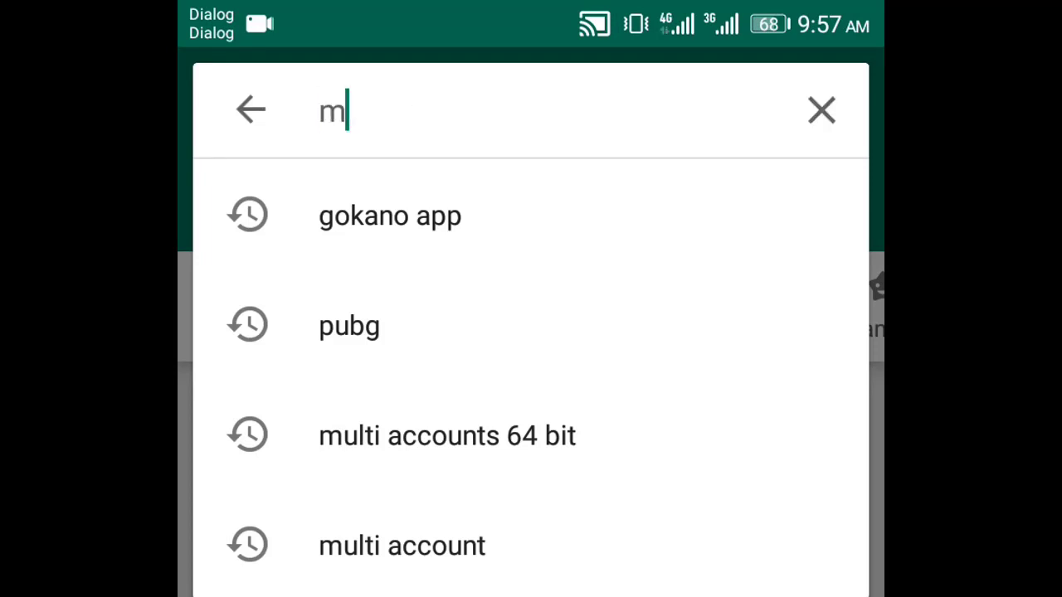
pyautogui.write('essage po')
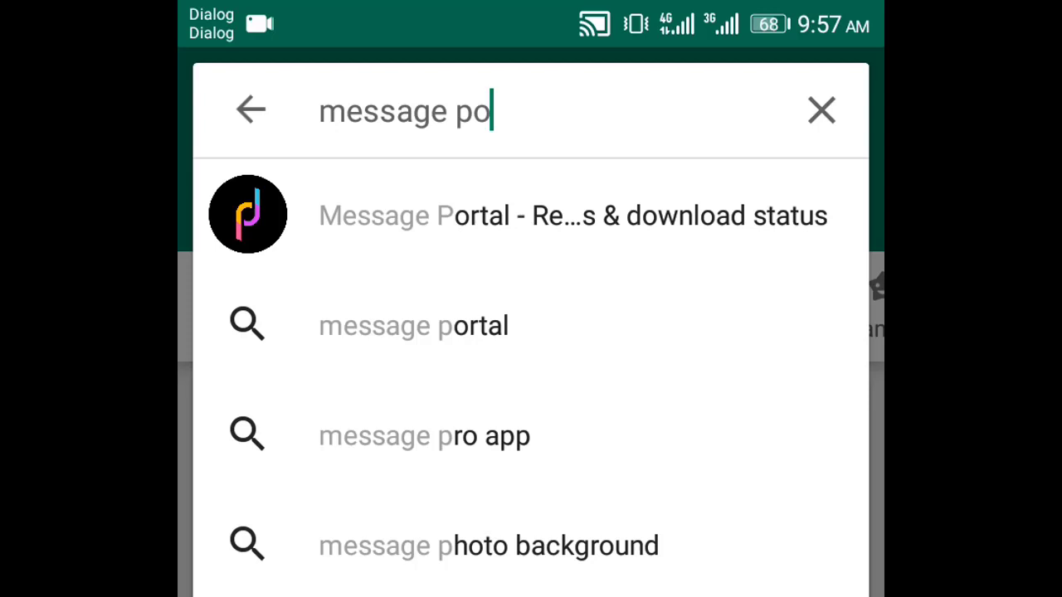
pyautogui.click(413, 325)
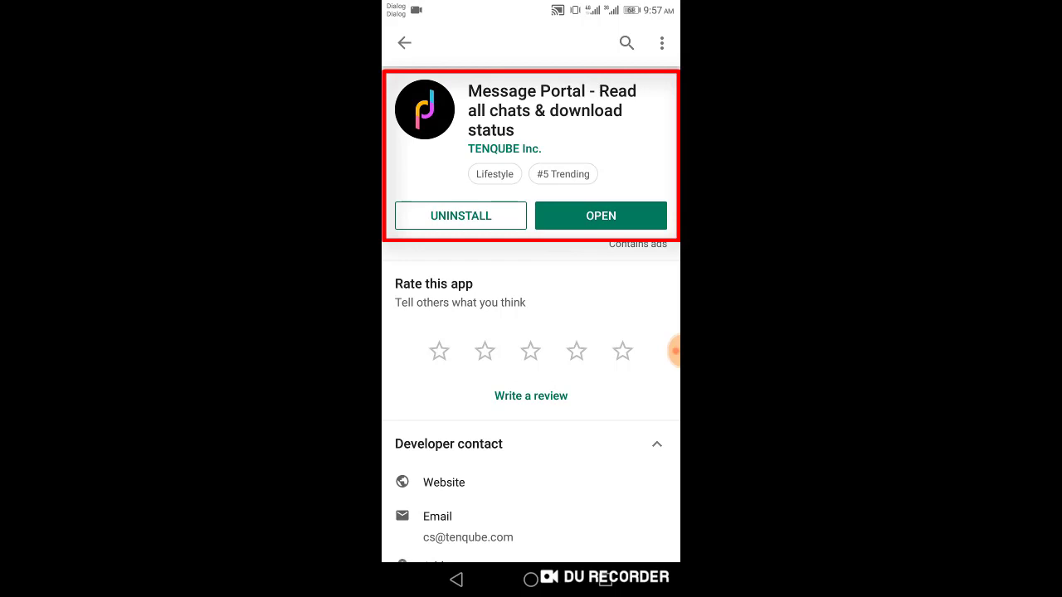
pyautogui.click(601, 216)
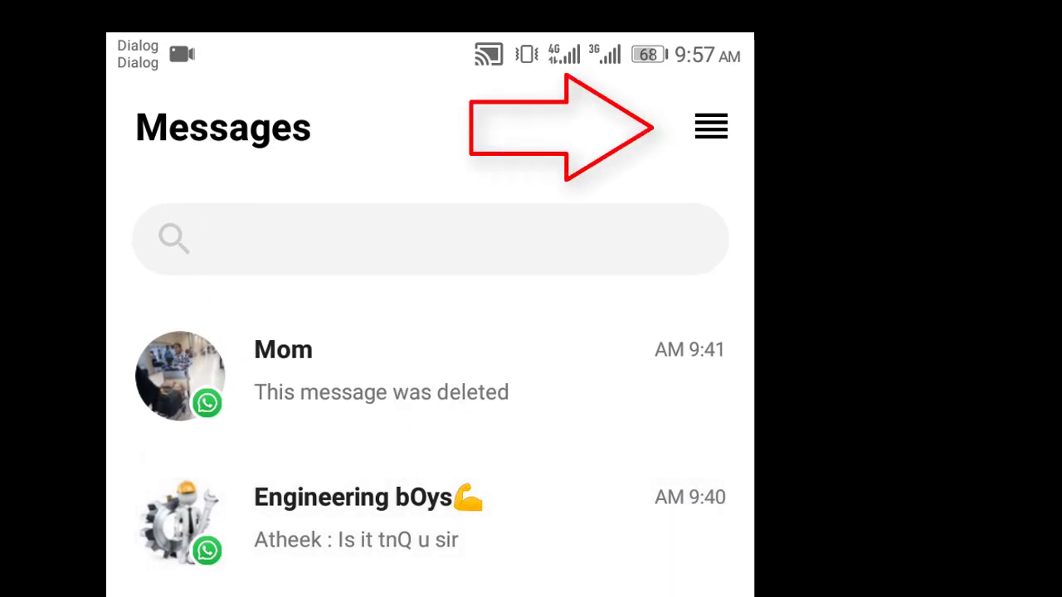
# Bring up Message Portal's options menu from the Messages list
pyautogui.click(711, 125)
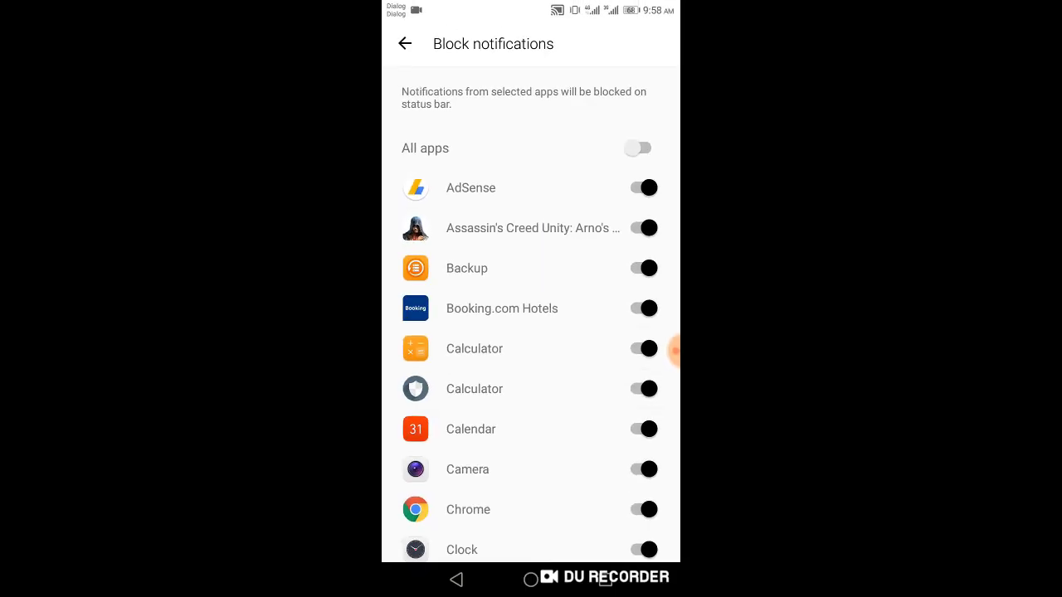
# Scroll the Block notifications list and toggle blocking for the Arabic-named app
pyautogui.scroll(-3)
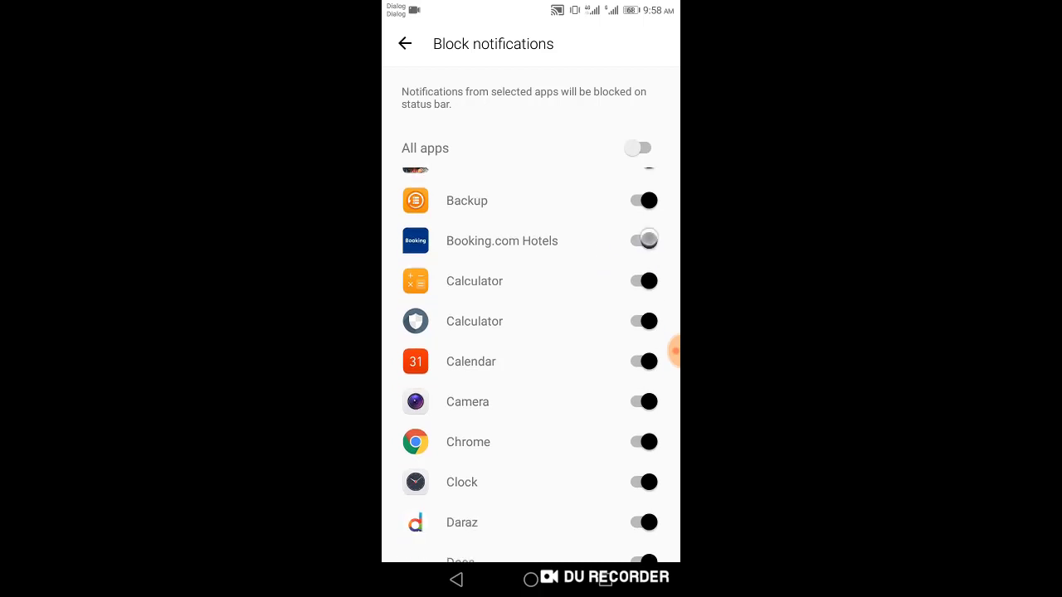
pyautogui.scroll(-3)
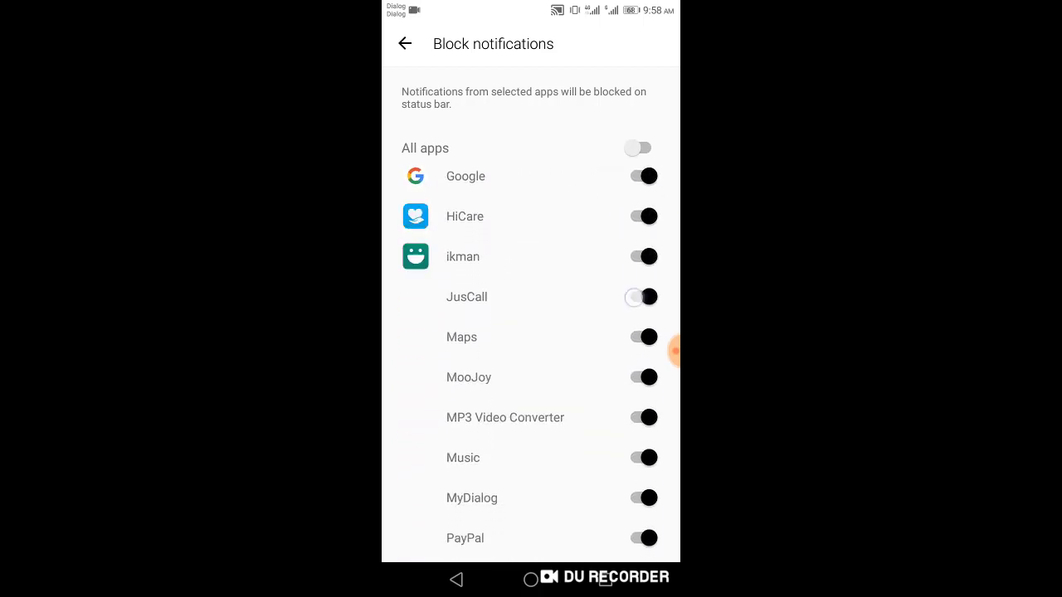
pyautogui.scroll(-3)
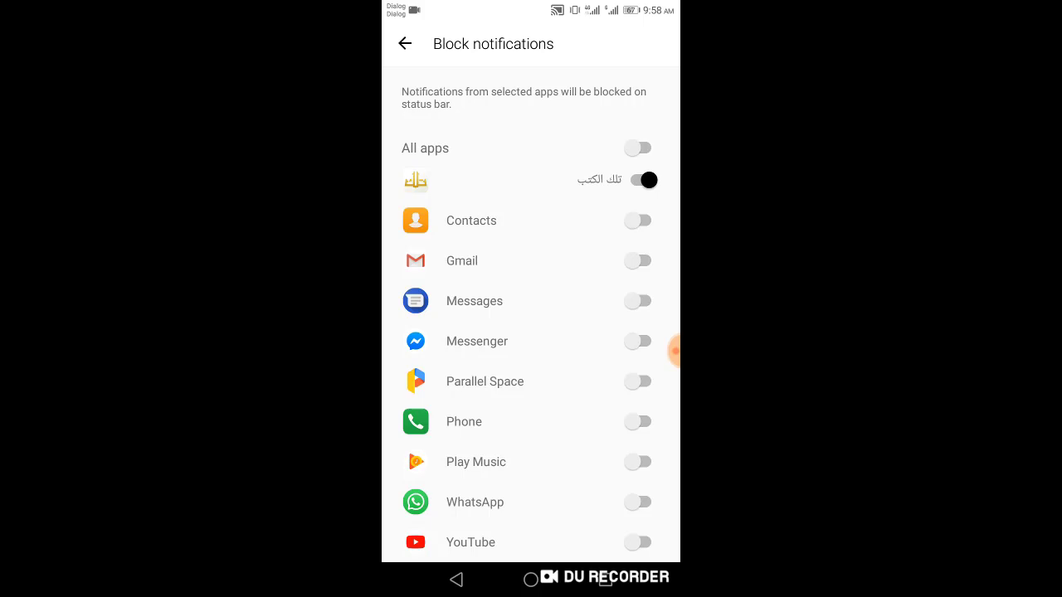
pyautogui.scroll(-3)
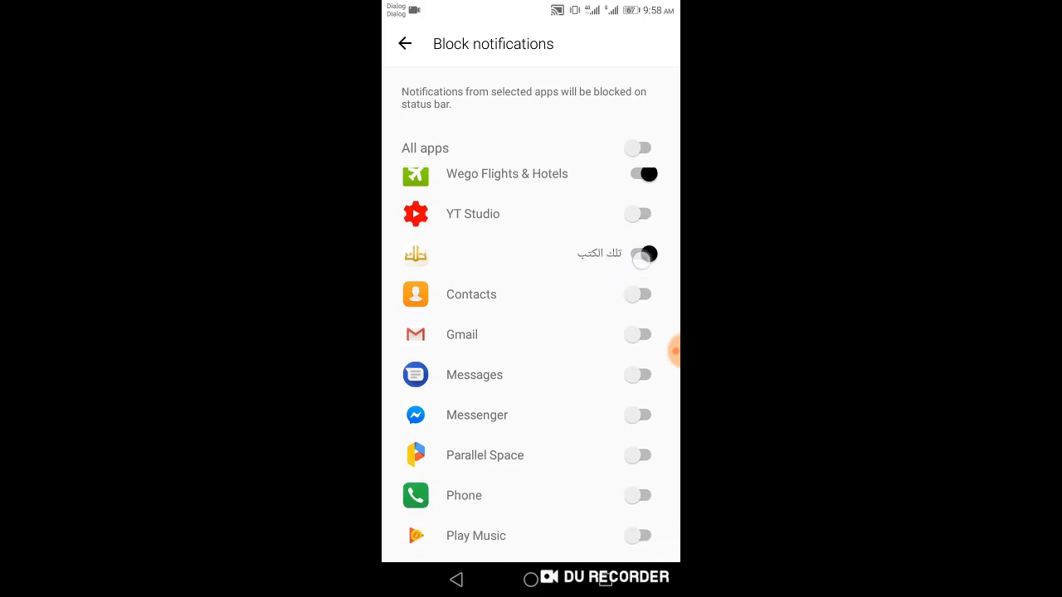
pyautogui.click(405, 43)
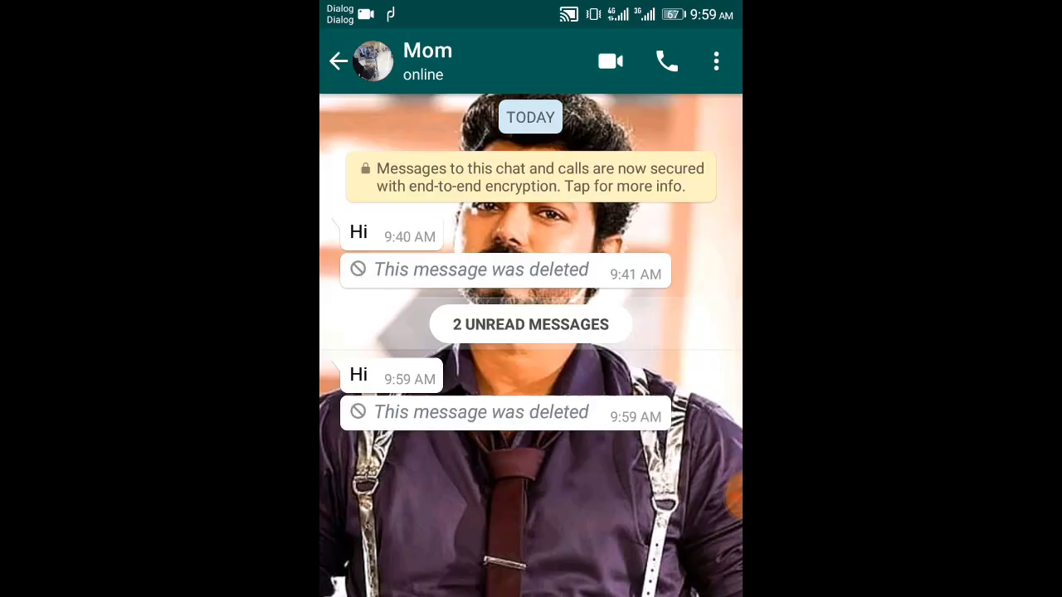
# Leave WhatsApp for the home screen and launch Message Portal
pyautogui.click(337, 61)
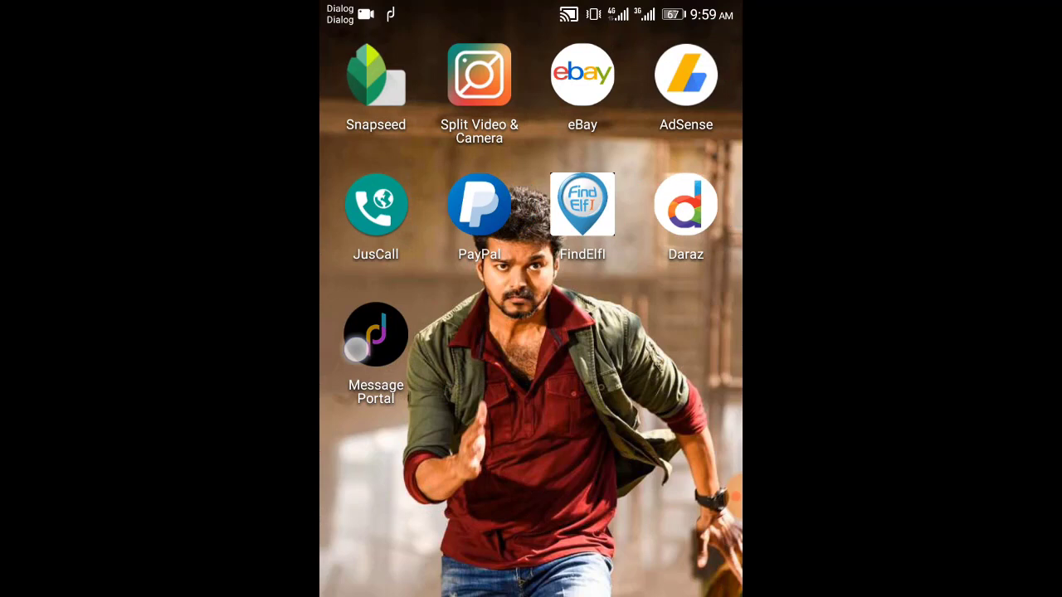
pyautogui.click(375, 334)
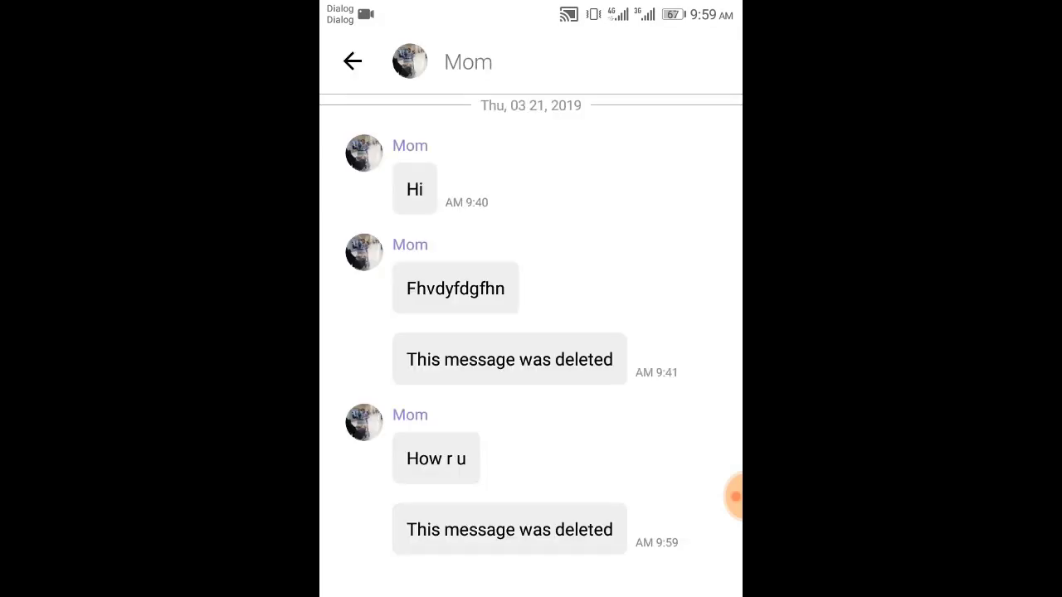
# Read Mom's recovered deleted messages, then view the Engineering bOys group chat and return
pyautogui.scroll(3)
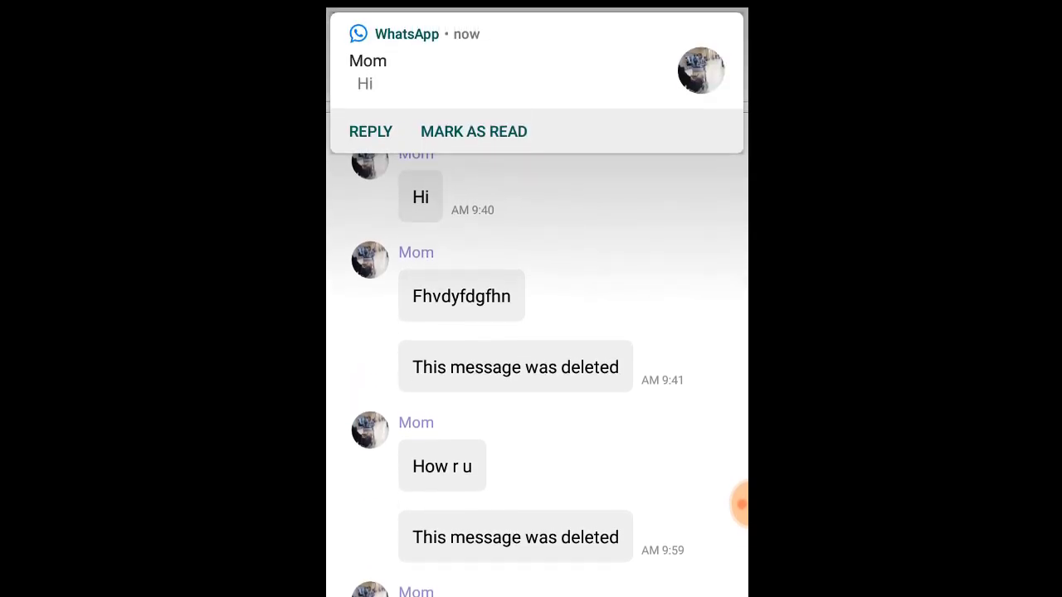
pyautogui.click(537, 75)
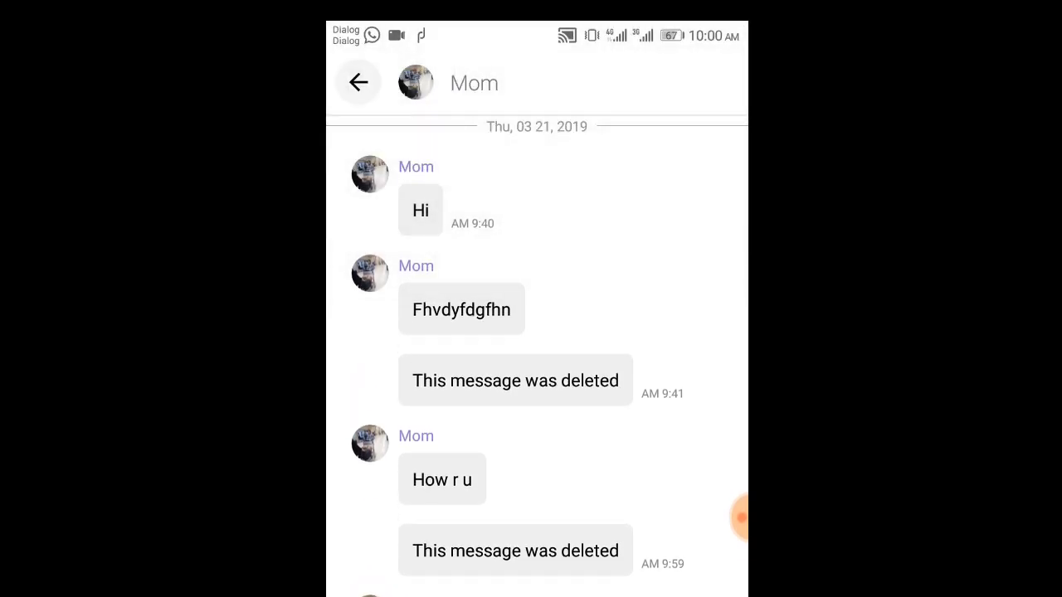
pyautogui.click(358, 82)
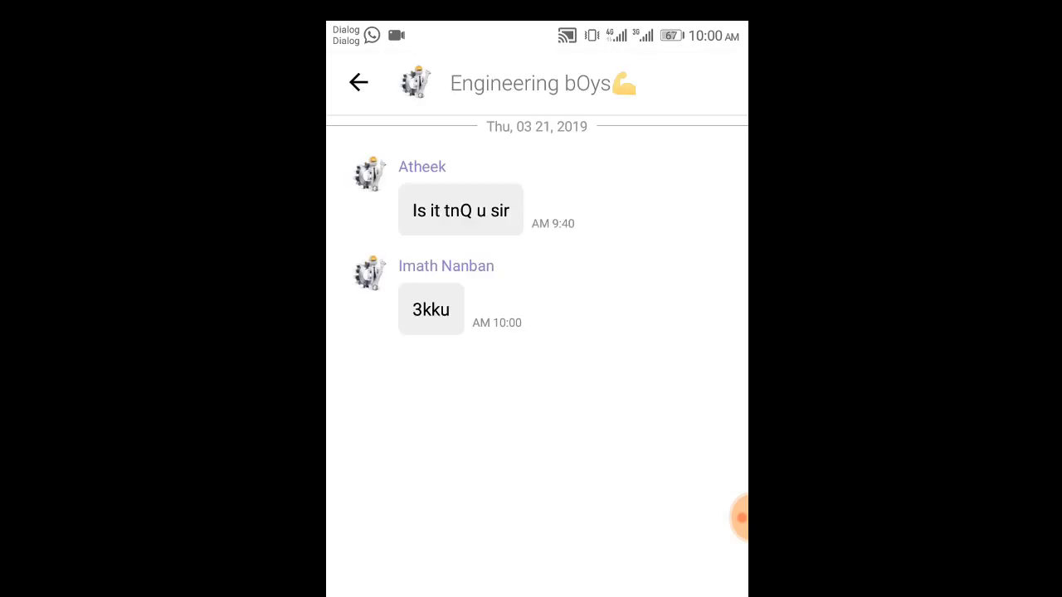
pyautogui.click(357, 83)
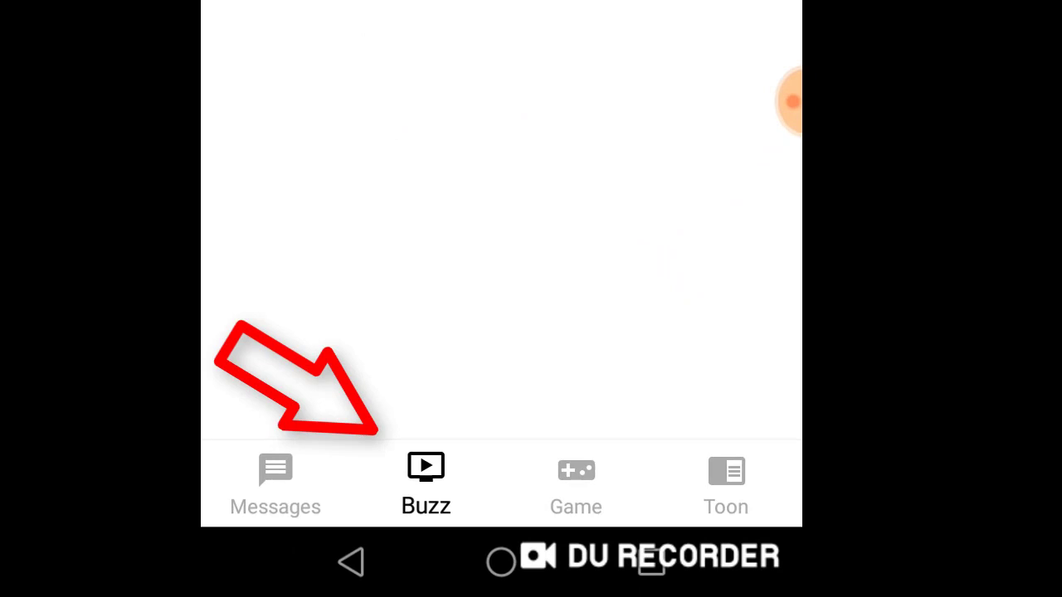
# Switch to the Buzz feed and browse its Popular videos list
pyautogui.click(425, 484)
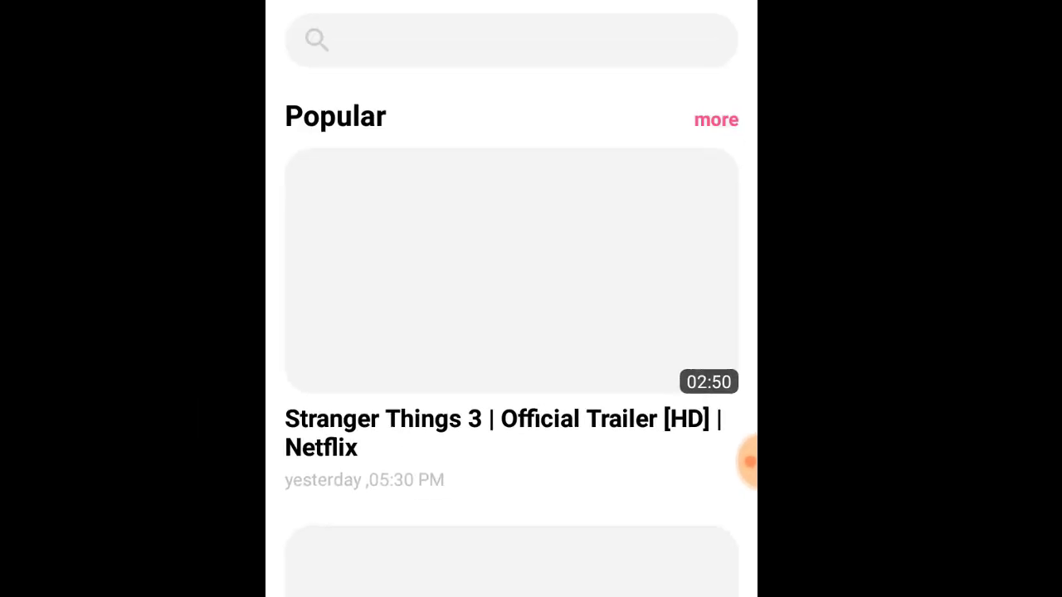
pyautogui.scroll(-3)
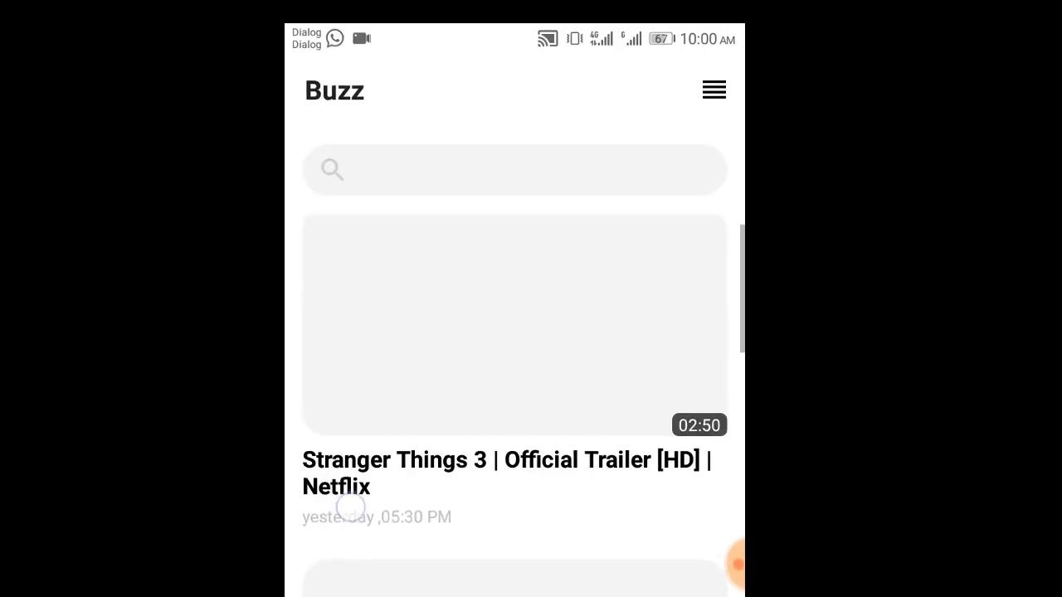
pyautogui.scroll(3)
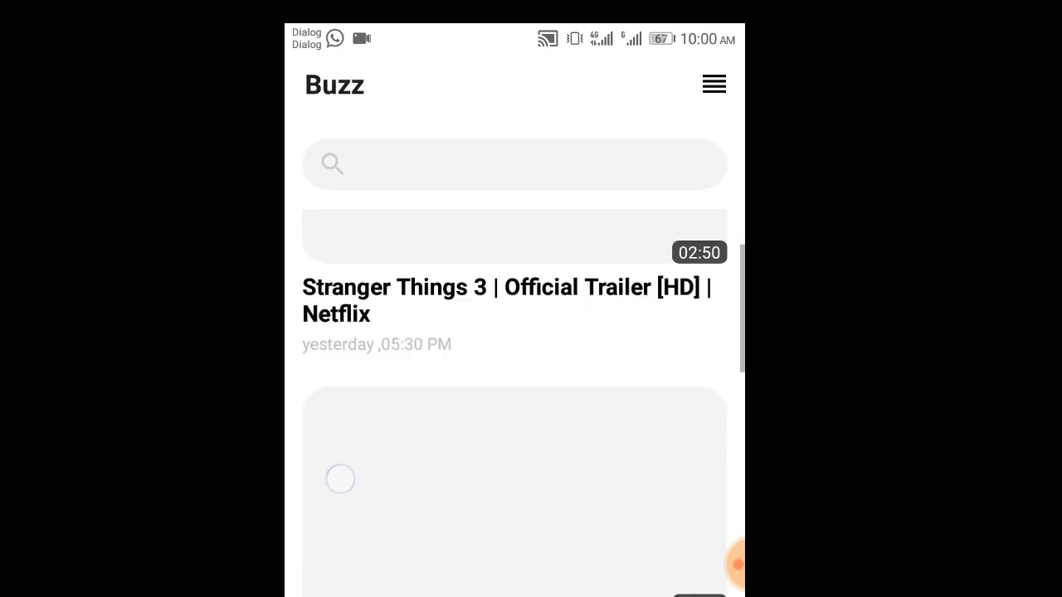
pyautogui.scroll(-3)
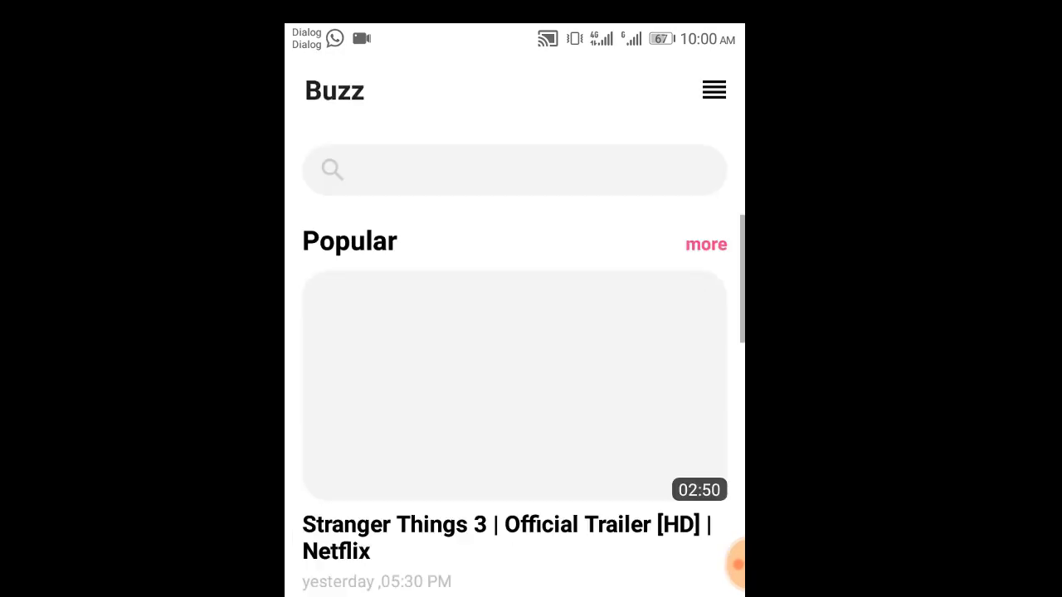